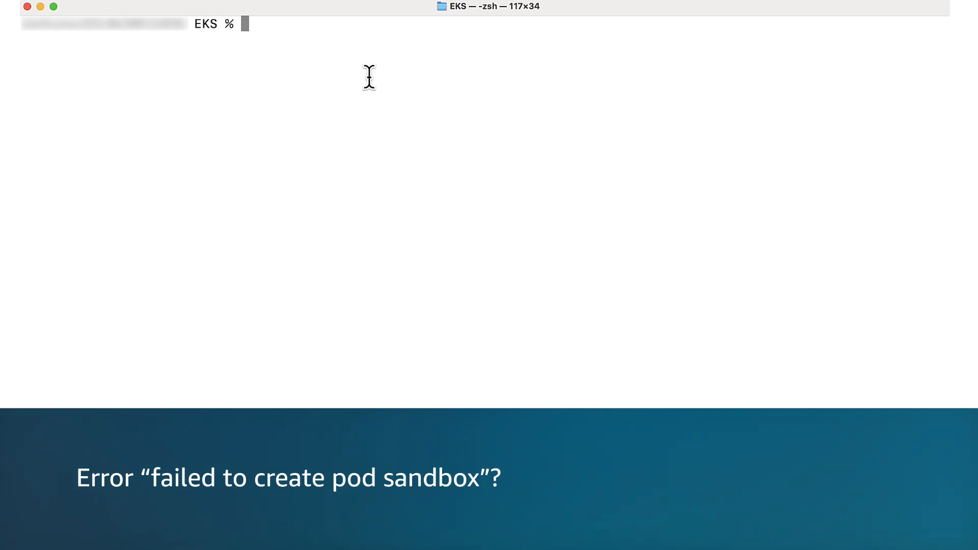
Step: Run kubectl get pods, showing seven nginx pods Running and one stuck ContainerCreating
{"action": "type", "text": "kubectl get pods"}
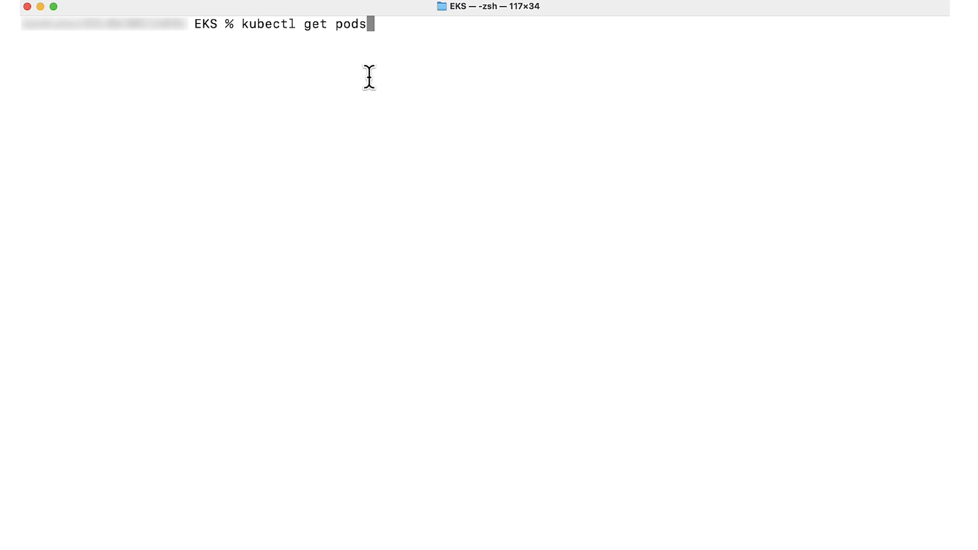
{"action": "key", "text": "Return"}
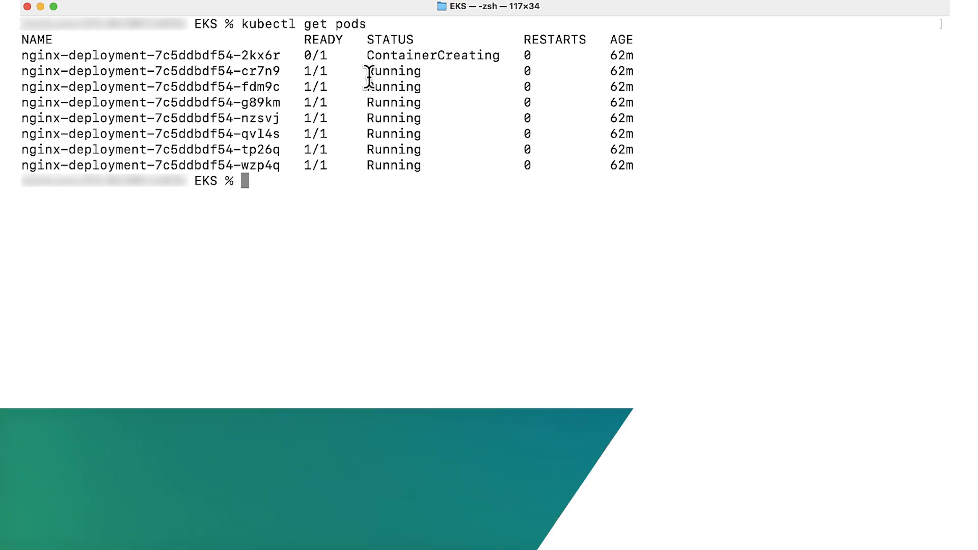
Step: Run kubectl describe pod on nginx-deployment-7c5ddbdf54-2kx6r
{"action": "type", "text": "kube"}
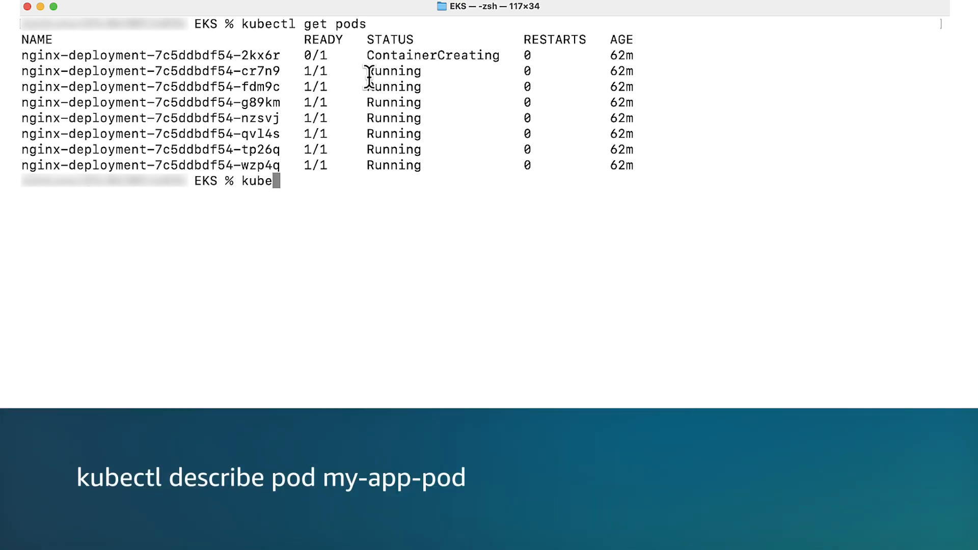
{"action": "type", "text": "ctl de"}
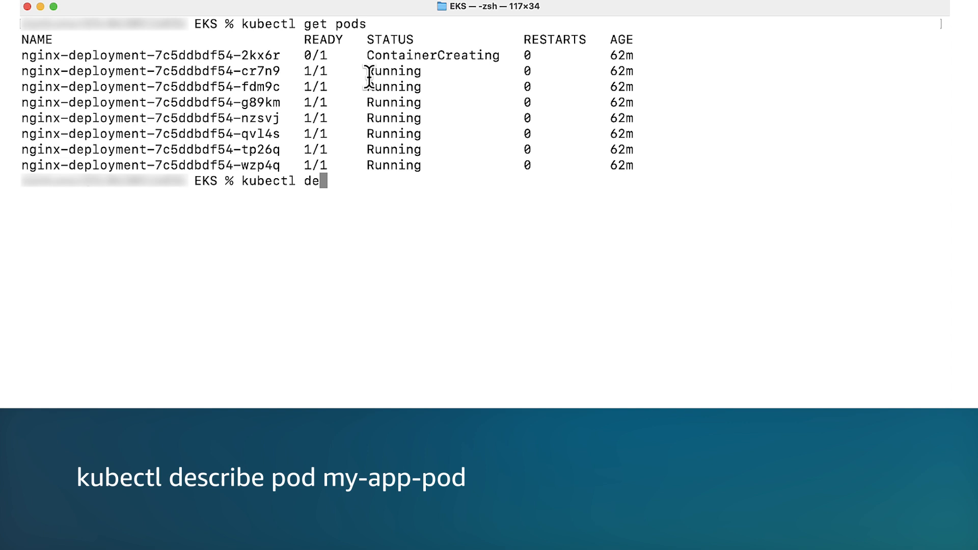
{"action": "type", "text": "scr"}
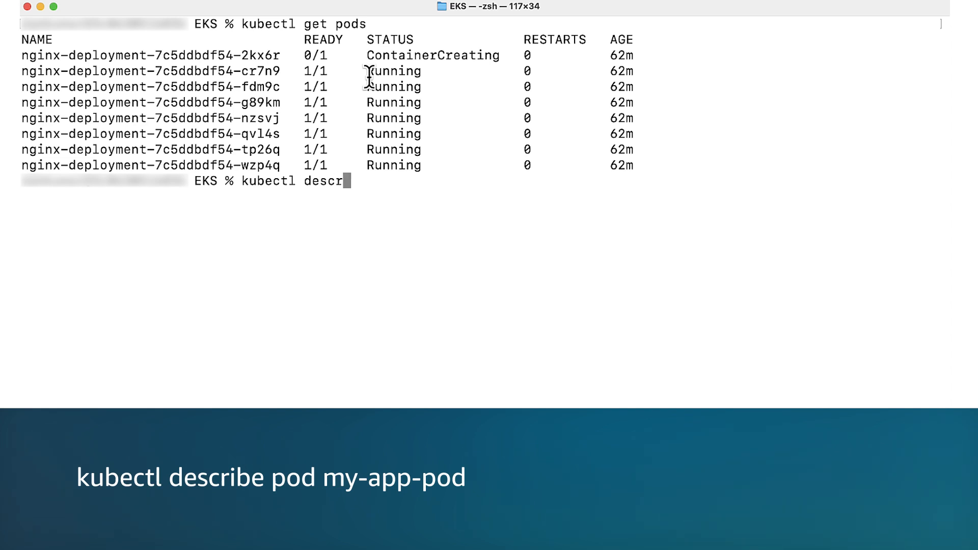
{"action": "type", "text": "ibe p"}
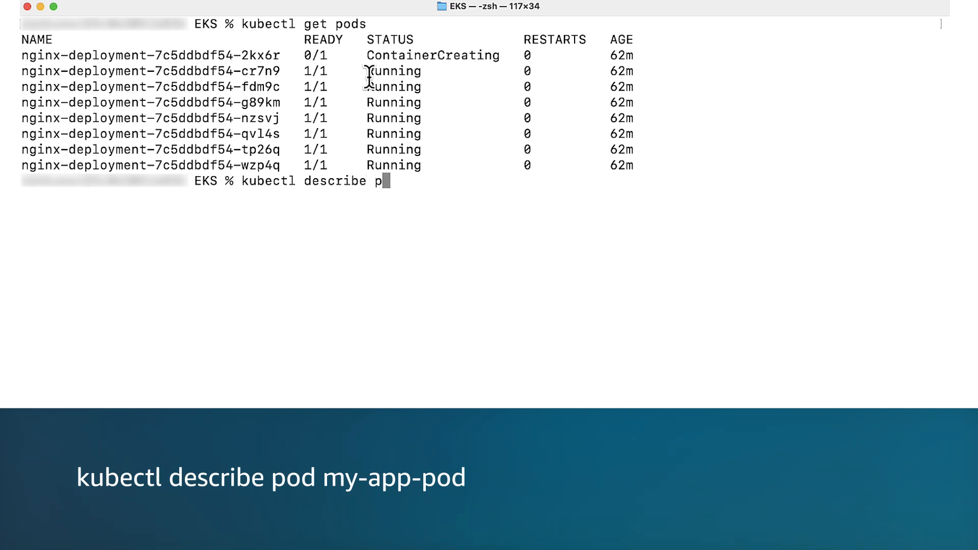
{"action": "type", "text": "od"}
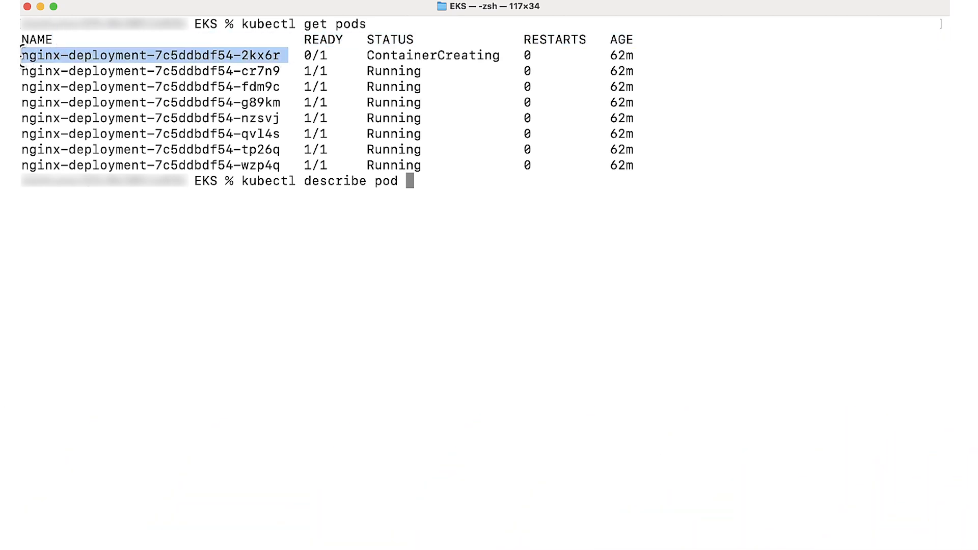
{"action": "mouse_move", "coordinate": [409, 184]}
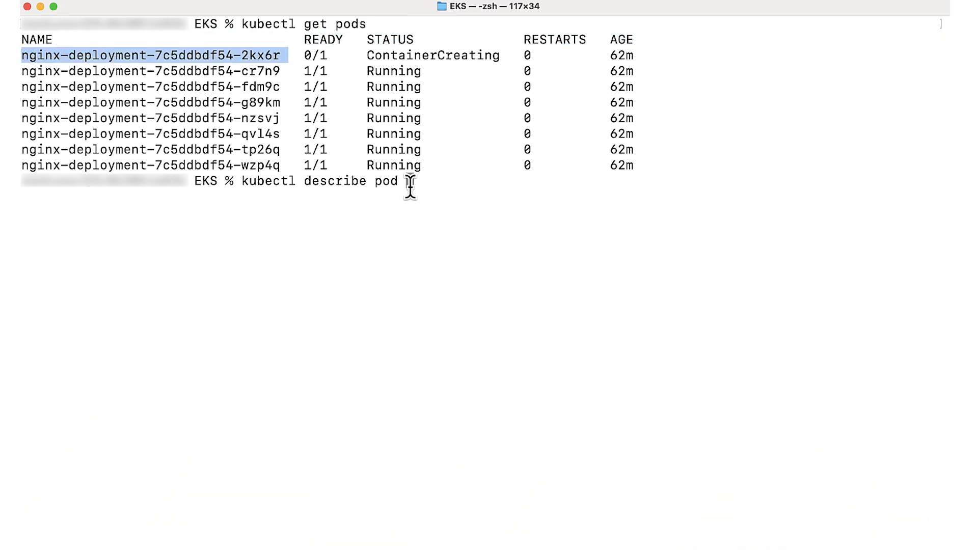
{"action": "type", "text": "nginx-deployment-7c5ddbdf54-2kx6r"}
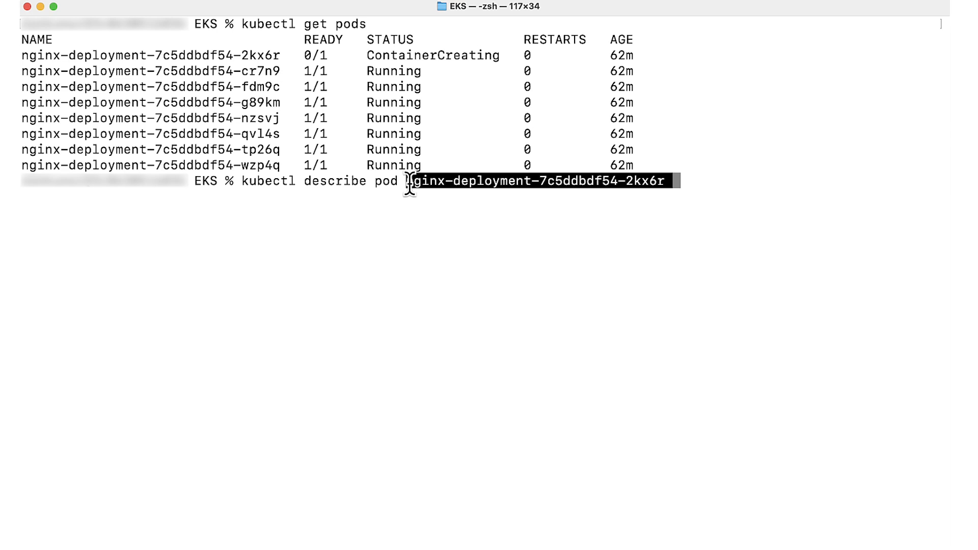
{"action": "key", "text": "Return"}
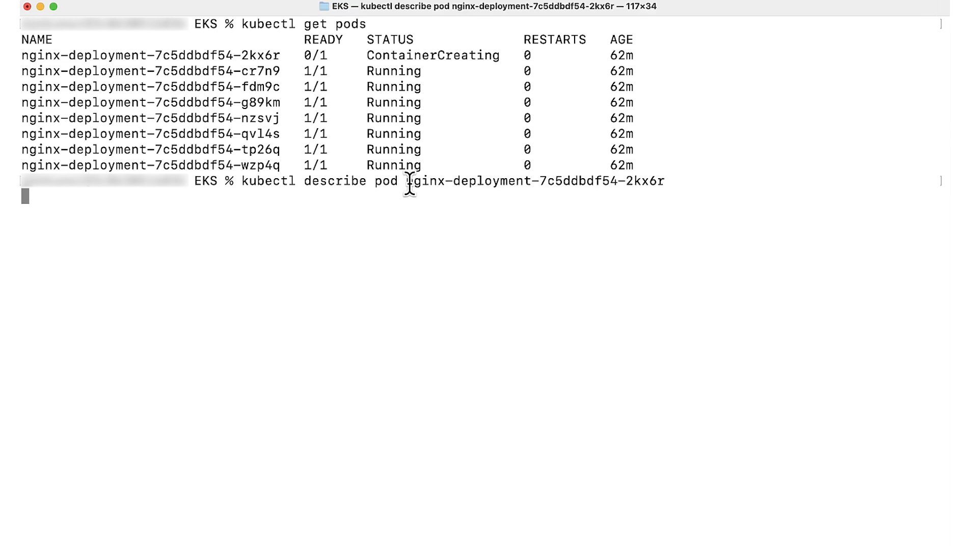
{"action": "key", "text": "Return"}
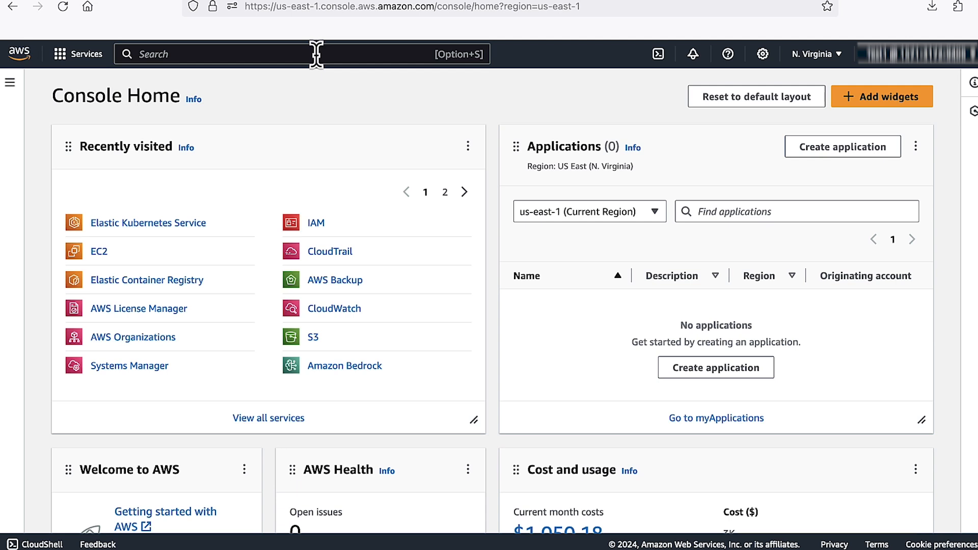
{"action": "mouse_move", "coordinate": [223, 227]}
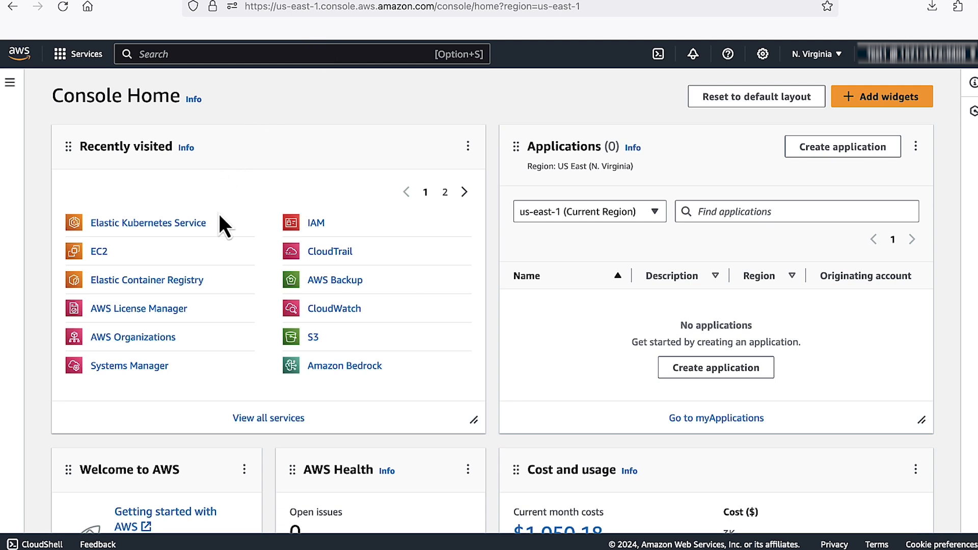
Step: Go to labEKSCluster's Add-ons tab in EKS and scroll to the installed add-ons list
{"action": "left_click", "coordinate": [149, 223]}
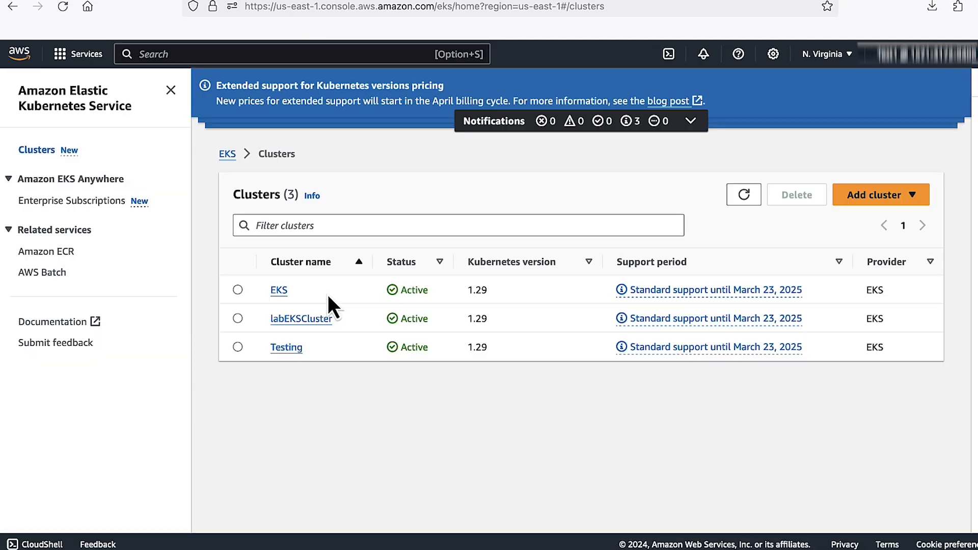
{"action": "left_click", "coordinate": [300, 318]}
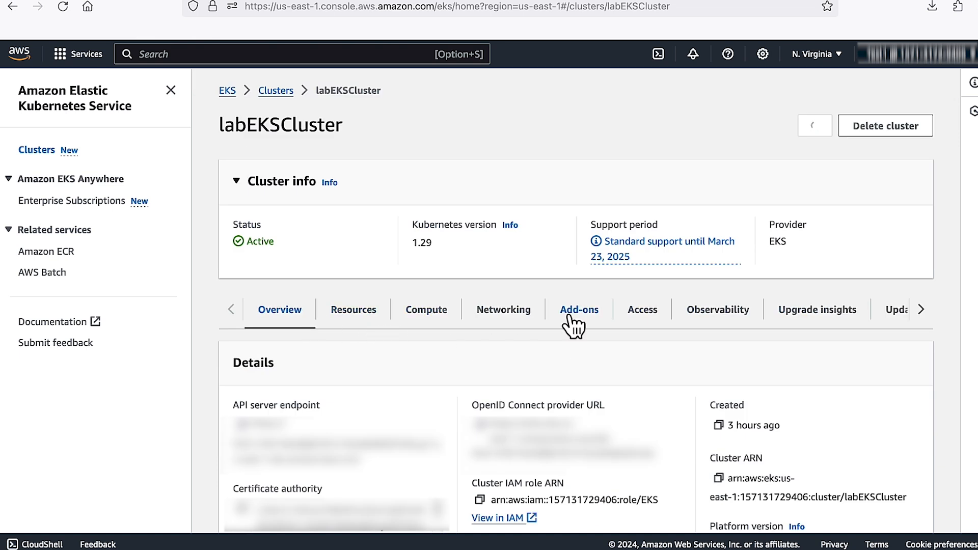
{"action": "left_click", "coordinate": [578, 309]}
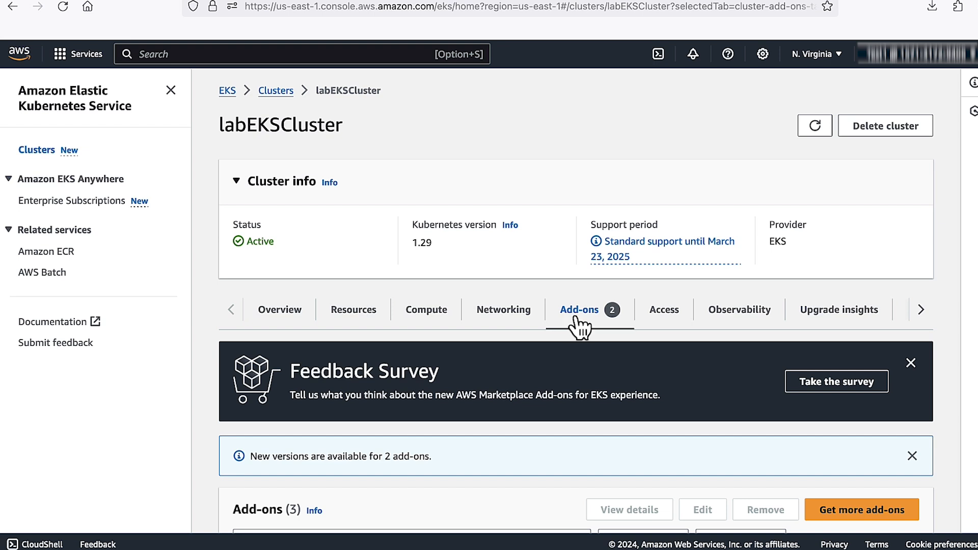
{"action": "scroll", "scroll_direction": "down", "scroll_amount": 3}
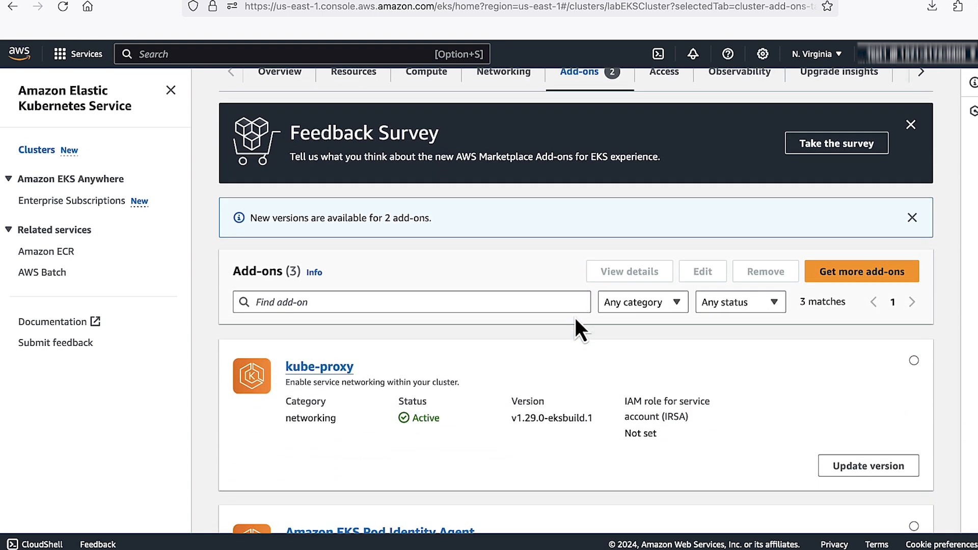
{"action": "scroll", "scroll_direction": "down", "scroll_amount": 3}
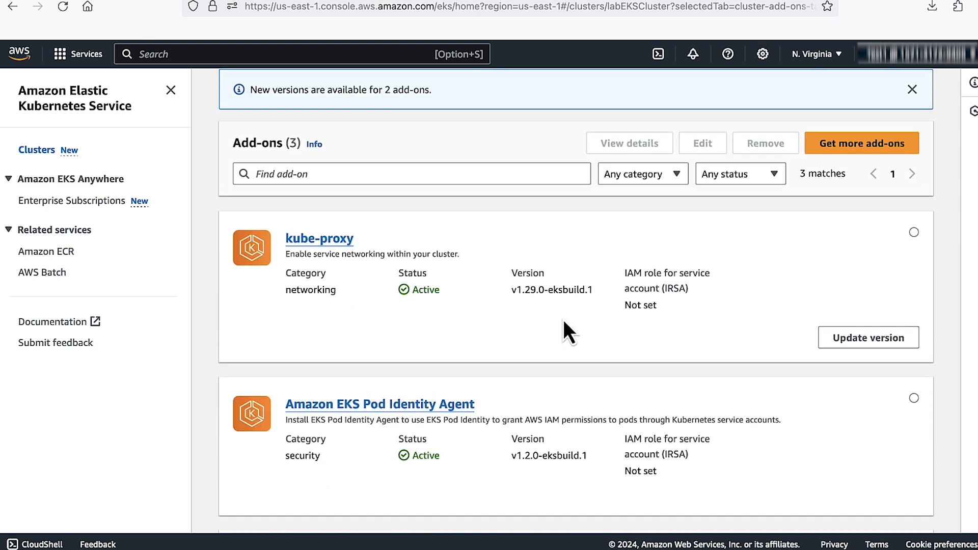
{"action": "mouse_move", "coordinate": [861, 142]}
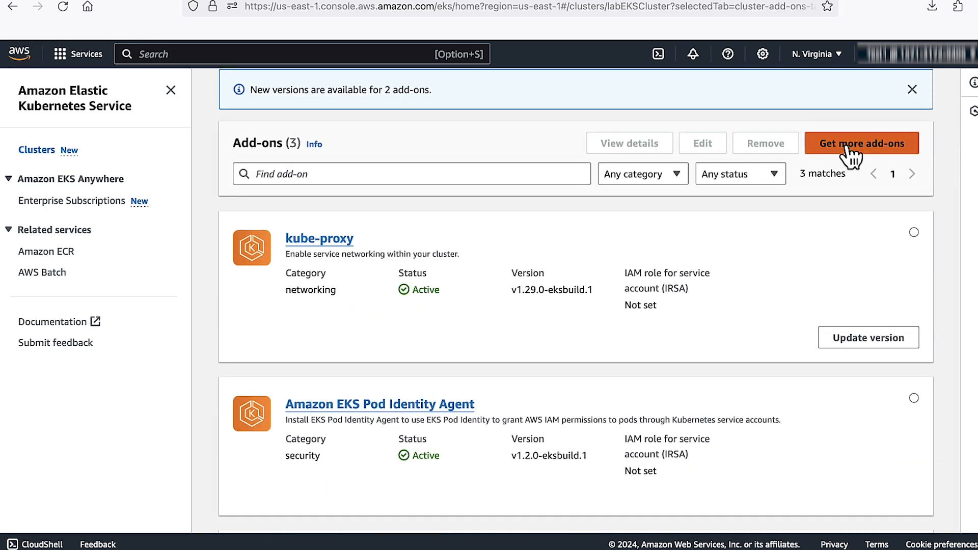
Step: Select Amazon VPC CNI v1.16.0-eksbuild.1 with default settings and proceed through review
{"action": "left_click", "coordinate": [862, 143]}
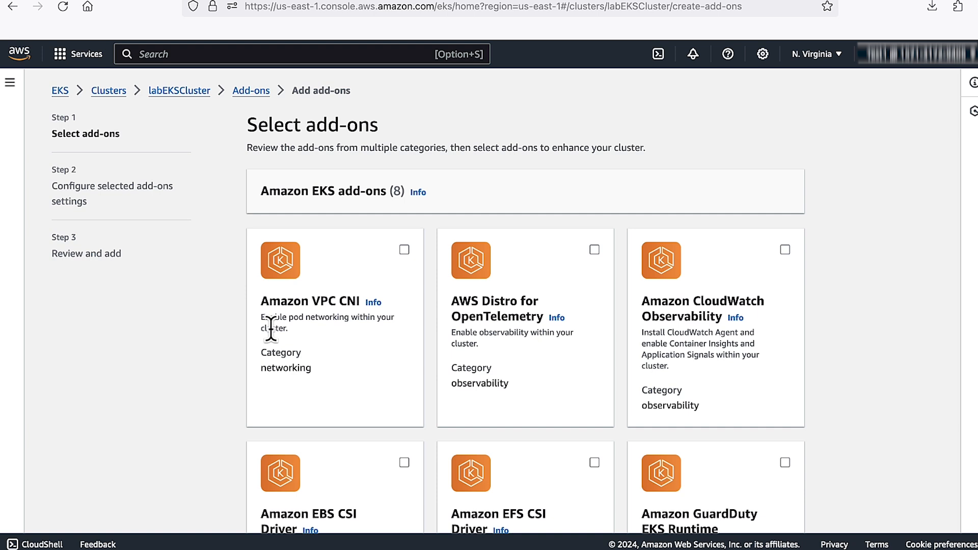
{"action": "mouse_move", "coordinate": [354, 323]}
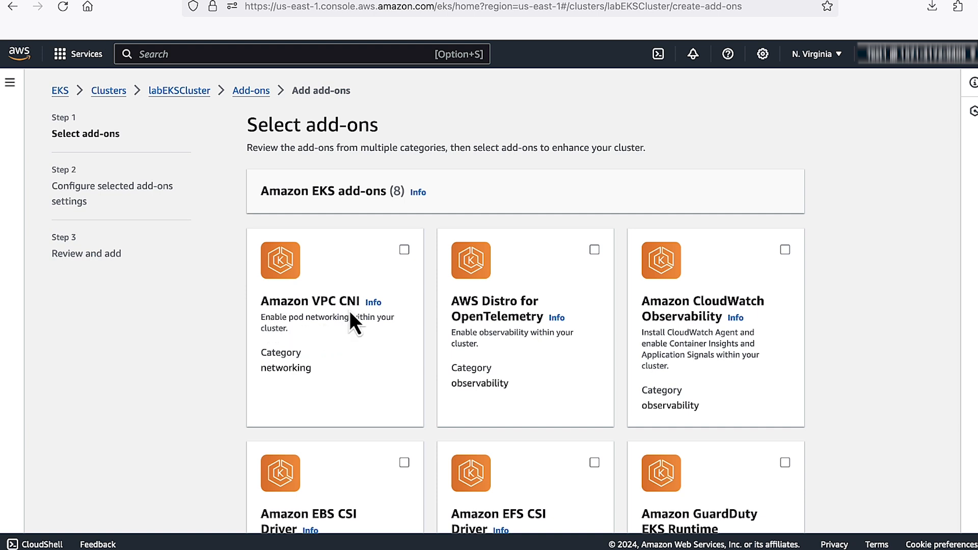
{"action": "left_click", "coordinate": [404, 249]}
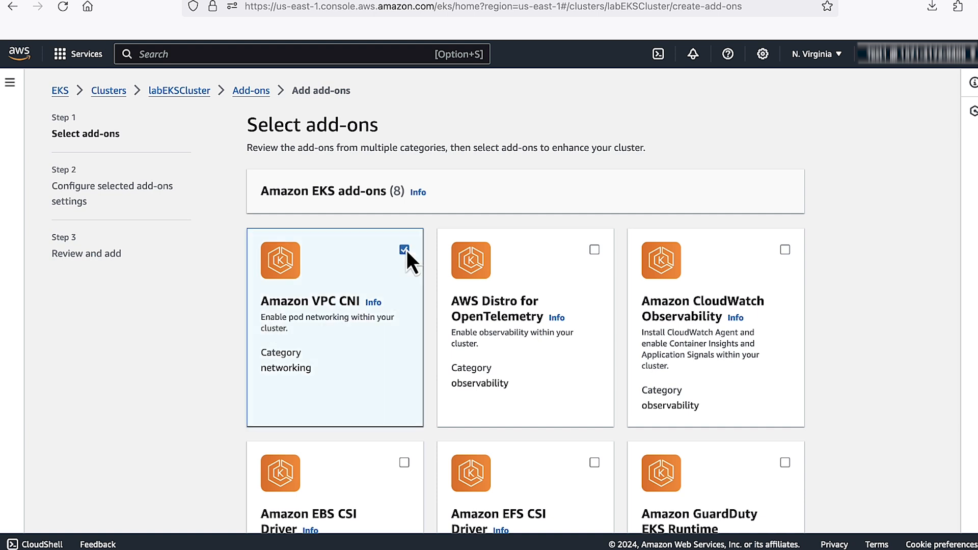
{"action": "scroll", "scroll_direction": "down", "scroll_amount": 3}
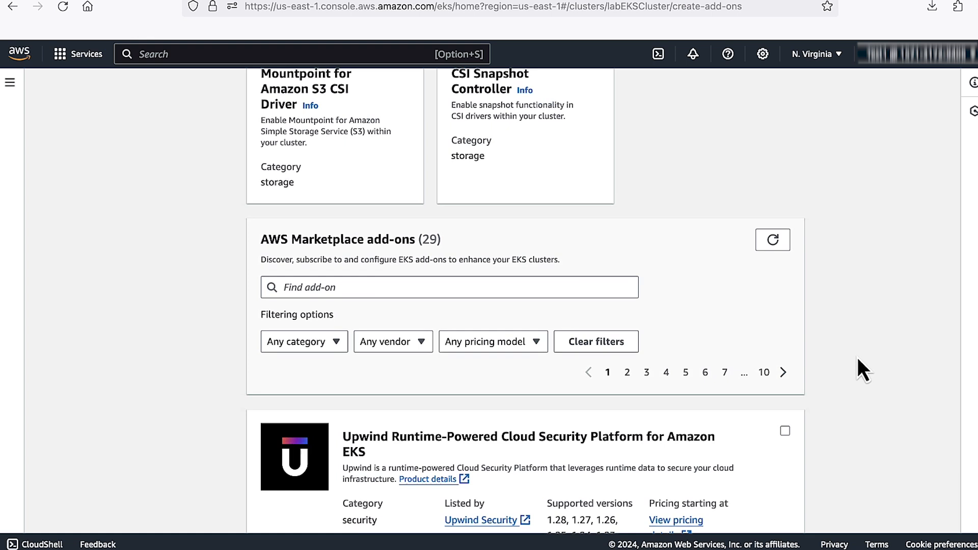
{"action": "scroll", "scroll_direction": "down", "scroll_amount": 3}
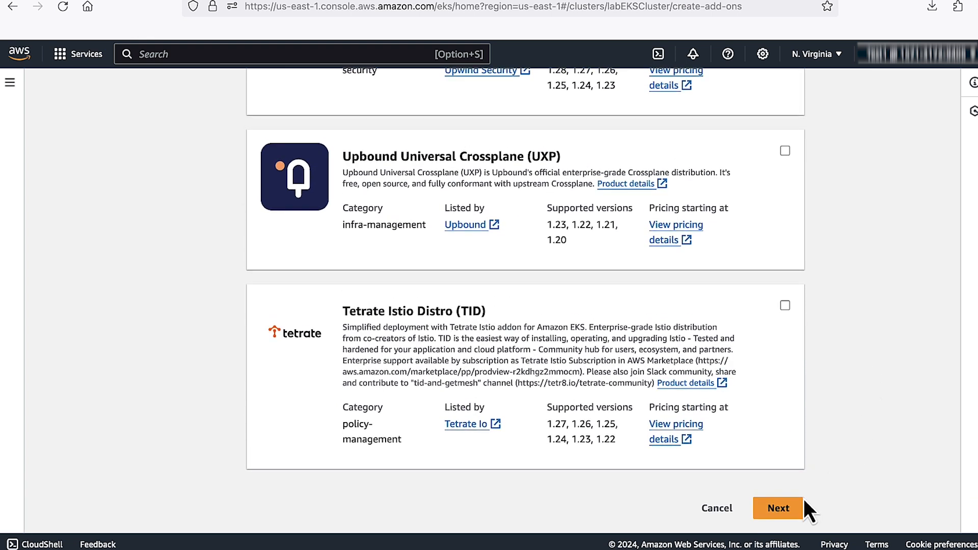
{"action": "left_click", "coordinate": [778, 508]}
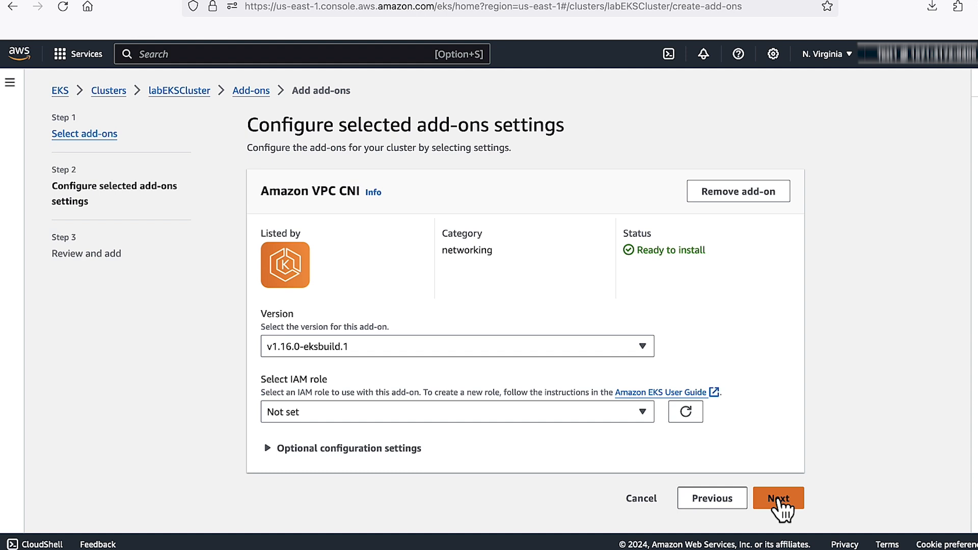
{"action": "left_click", "coordinate": [778, 498]}
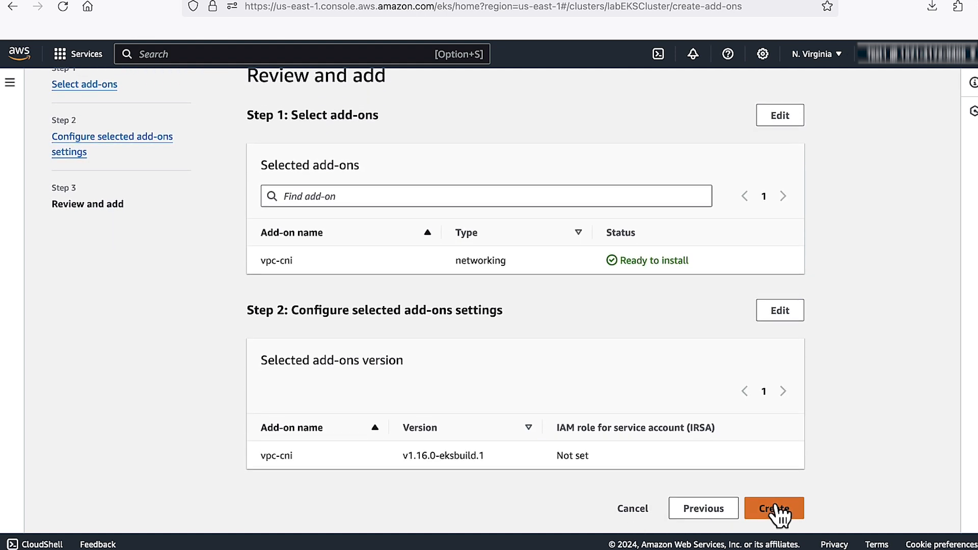
{"action": "left_click", "coordinate": [773, 508]}
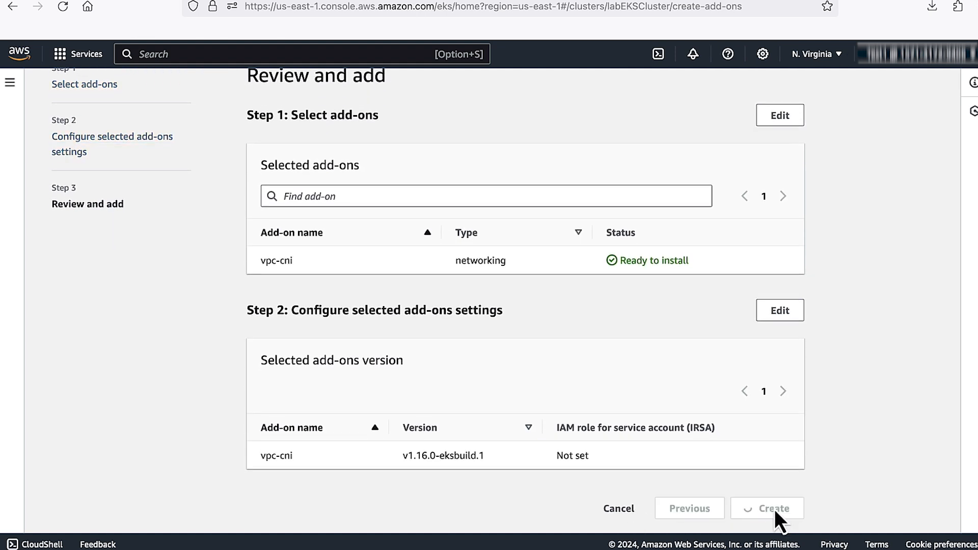
Step: Create the vpc-cni add-on, then view the Amazon VPC CNI add-on details page
{"action": "left_click", "coordinate": [767, 508]}
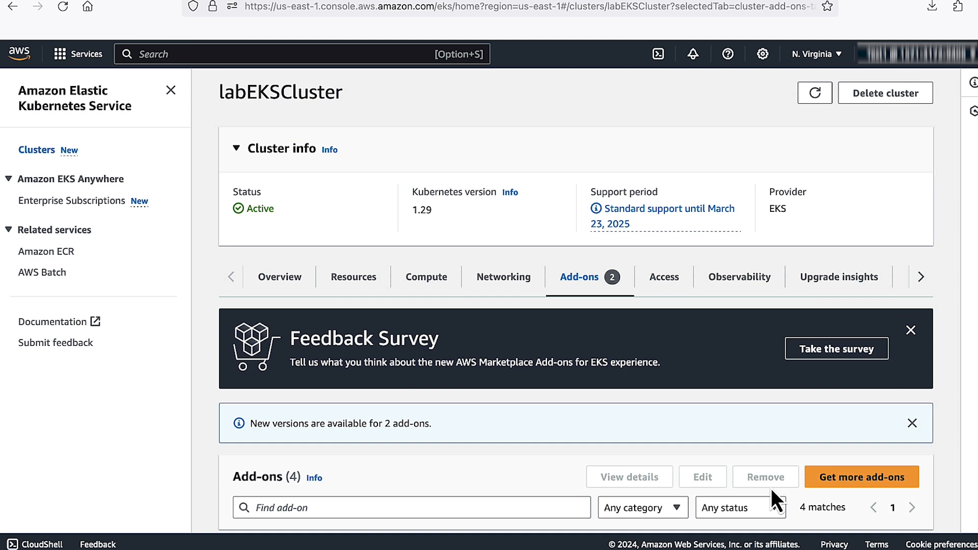
{"action": "scroll", "scroll_direction": "down", "scroll_amount": 3}
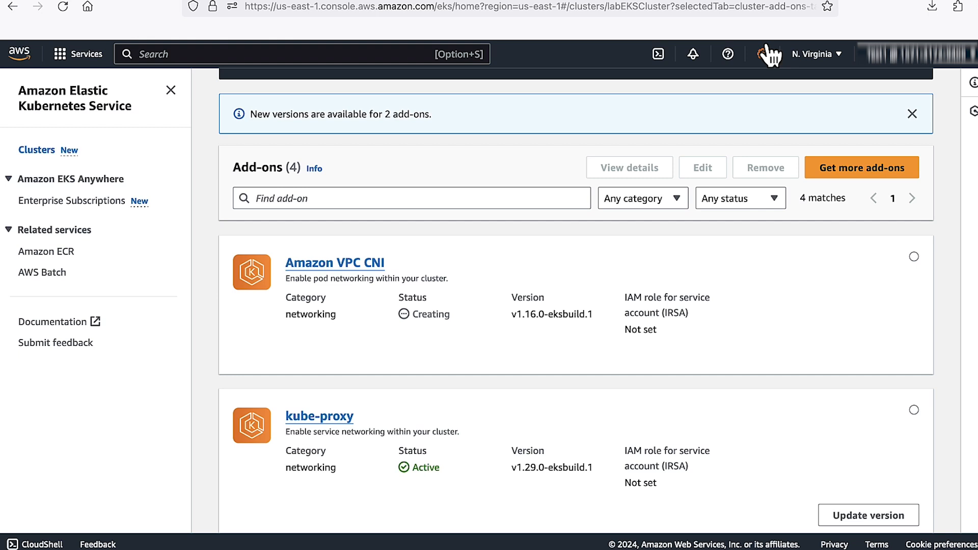
{"action": "mouse_move", "coordinate": [655, 54]}
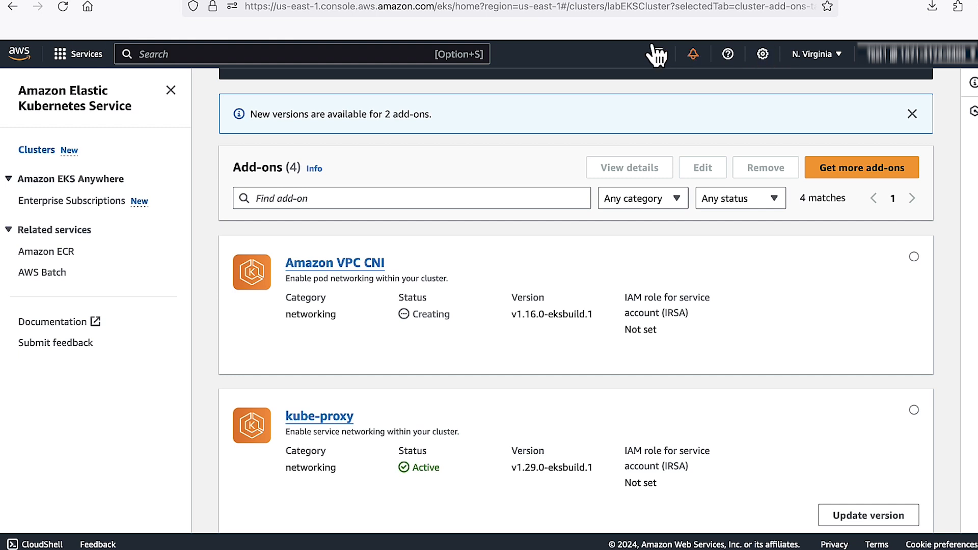
{"action": "left_click", "coordinate": [334, 263]}
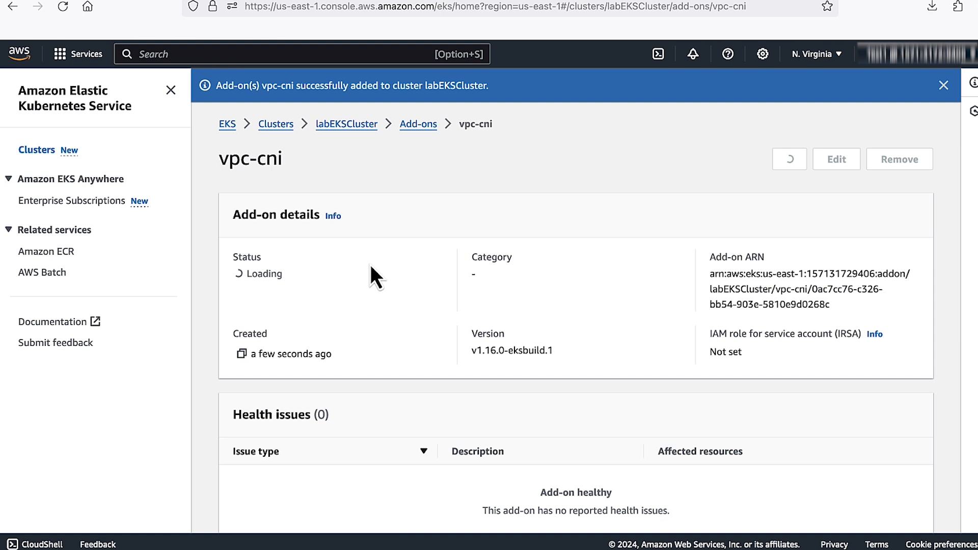
{"action": "left_click", "coordinate": [789, 158]}
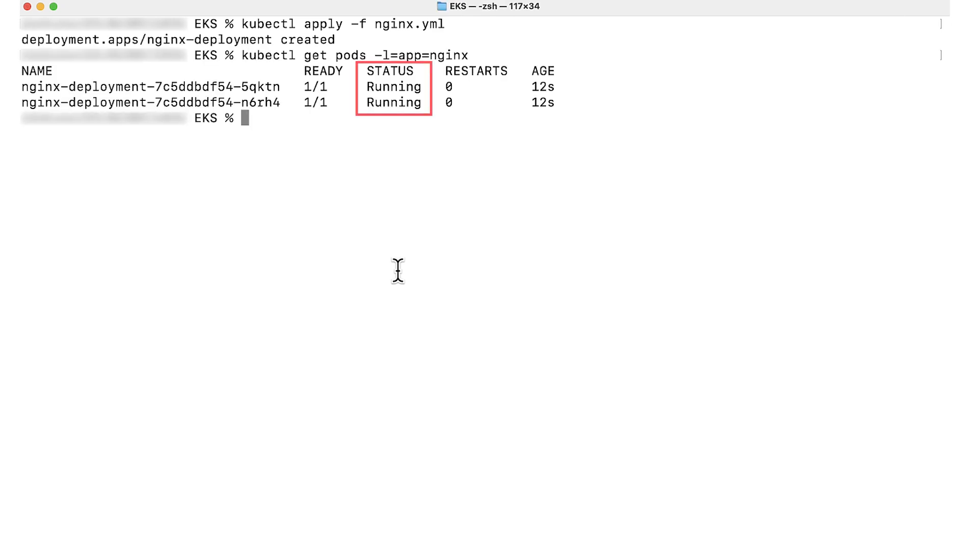
Step: Scale nginx-deployment to 6 replicas and relist nginx pods, two stuck creating
{"action": "type", "text": "kubectl scale --replicas=6 deployment nginx-deployment"}
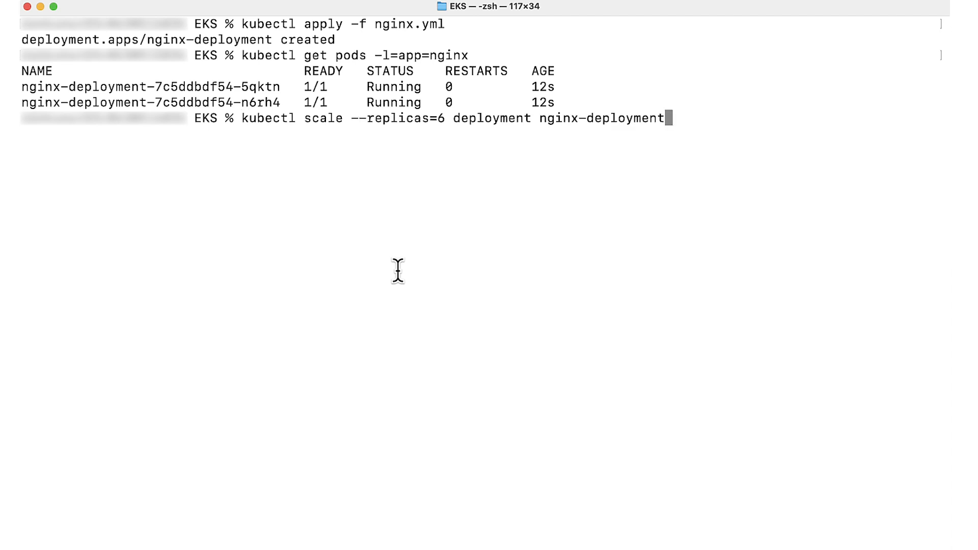
{"action": "key", "text": "Return"}
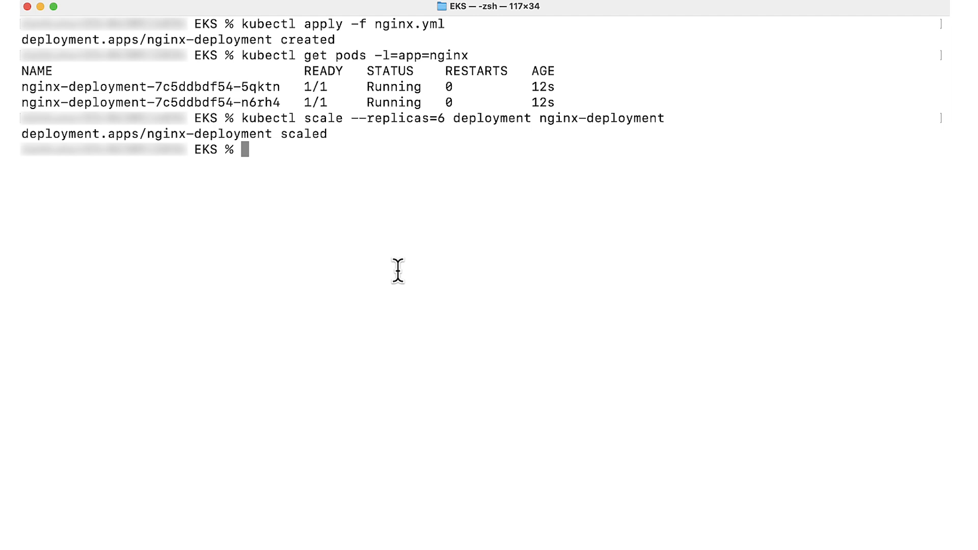
{"action": "key", "text": "Return"}
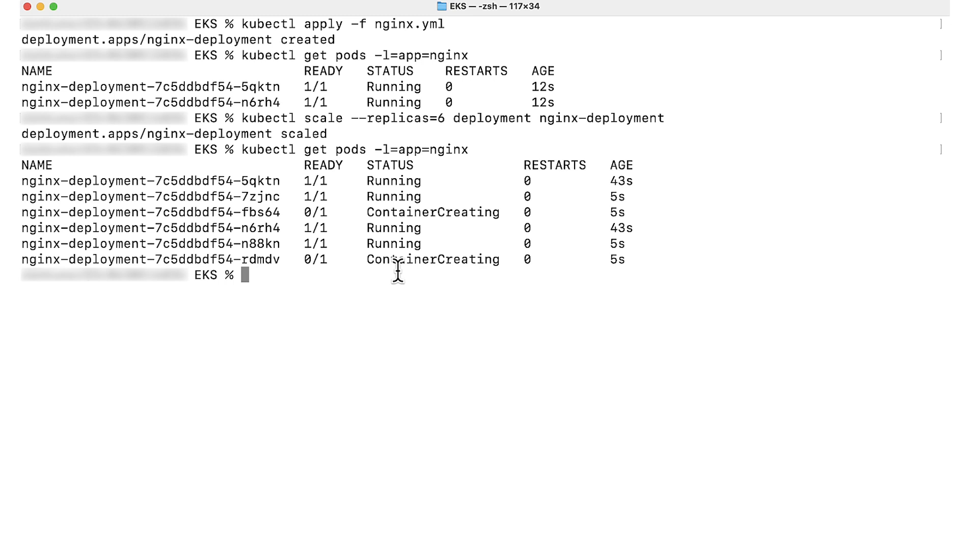
{"action": "type", "text": "kubectl describe pod"}
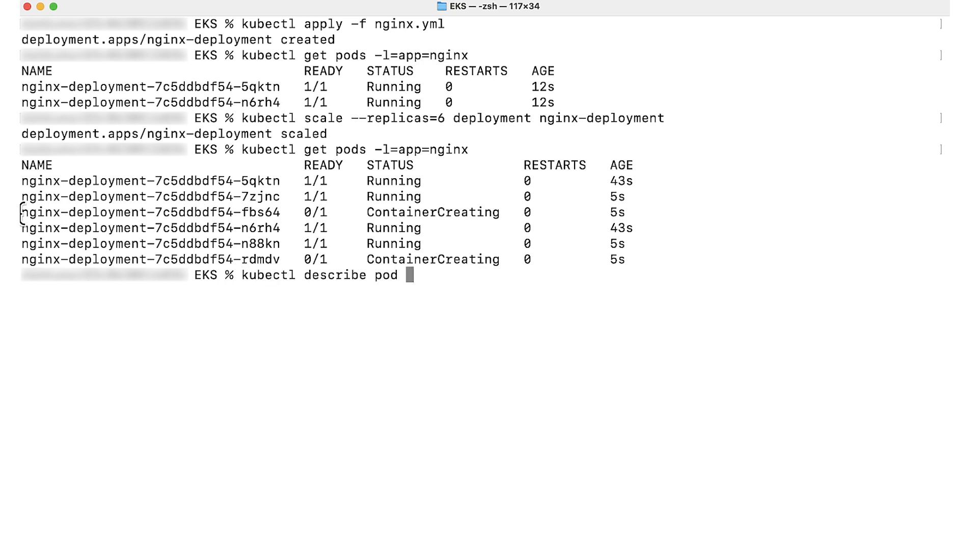
Step: Describe the stuck fbs64 pod, revealing aws-cni failures to assign an IP address
{"action": "double_click", "coordinate": [150, 212]}
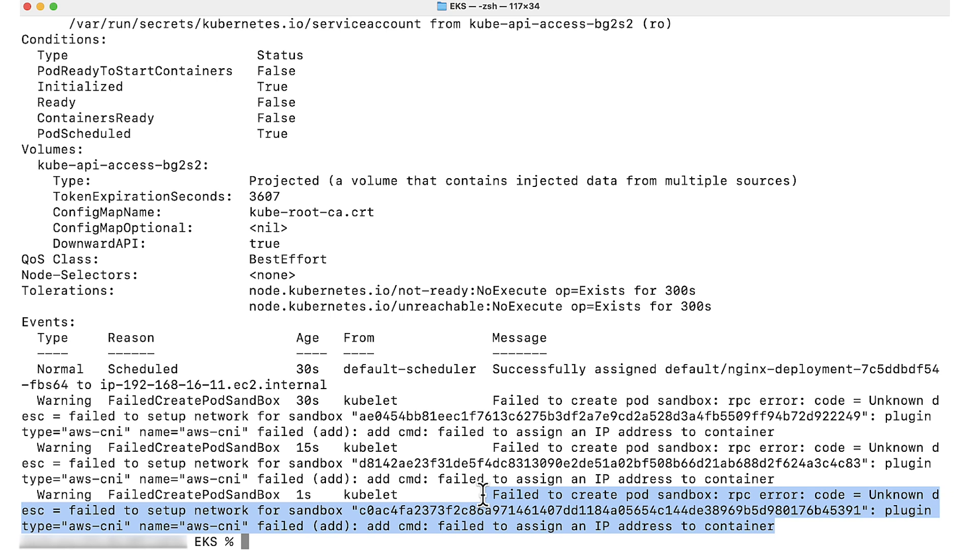
{"action": "type", "text": "kubectl scale --replicas=0 deployment mytestapp"}
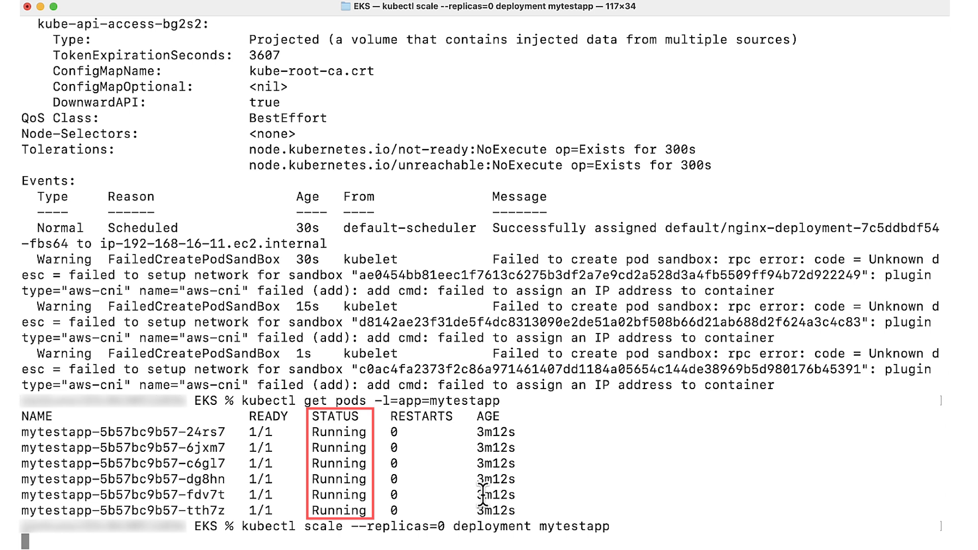
Step: Scale mytestapp to zero replicas and watch pods with kubectl get pods -w
{"action": "key", "text": "Return"}
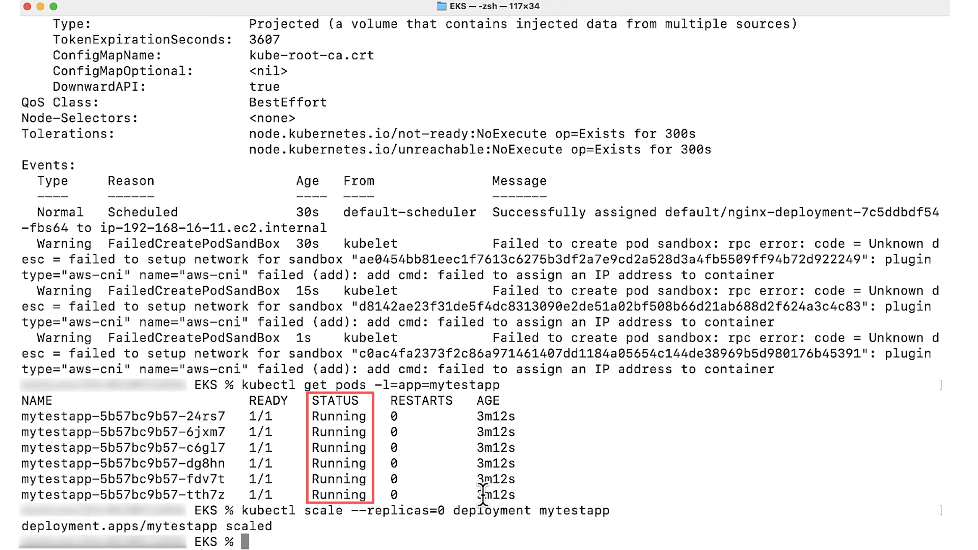
{"action": "type", "text": "k"}
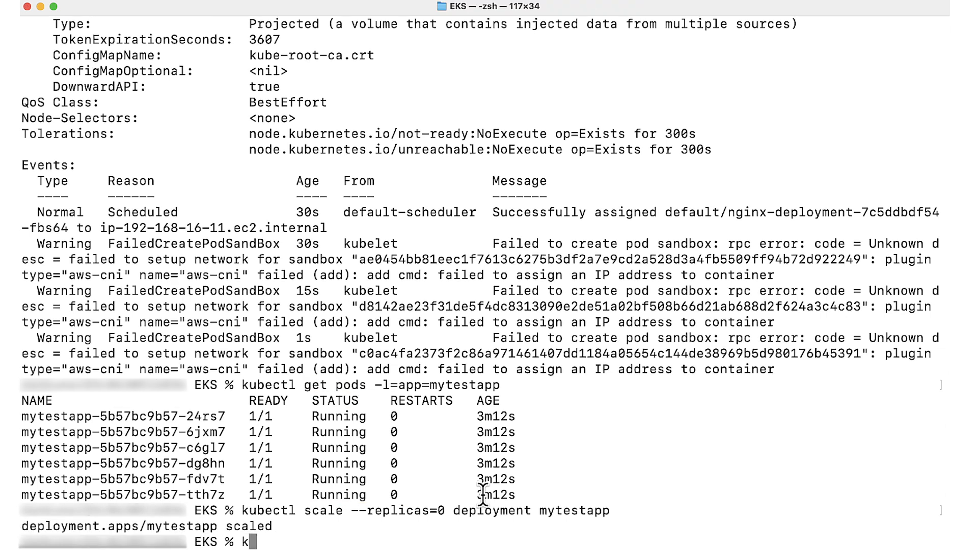
{"action": "type", "text": "ubectl get pods -l=app=nginx"}
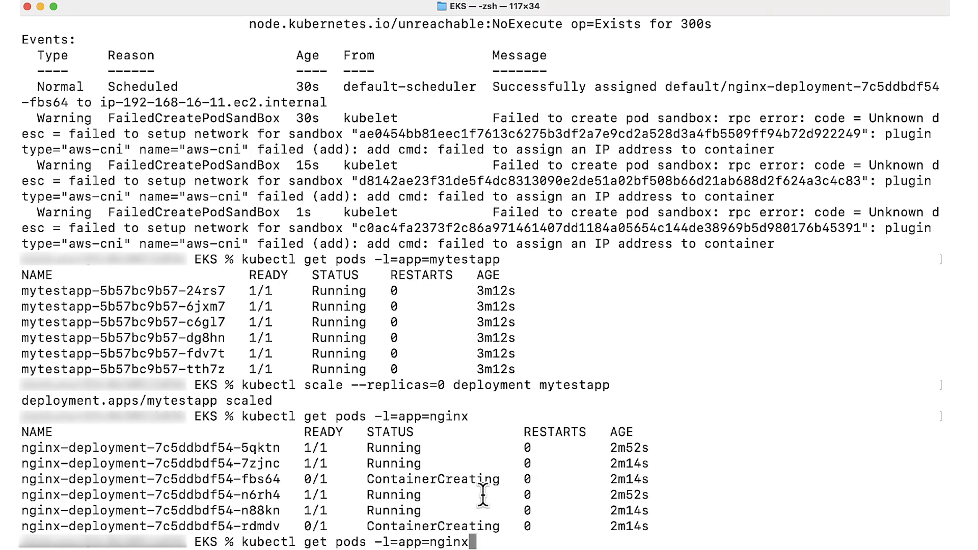
{"action": "type", "text": "-"}
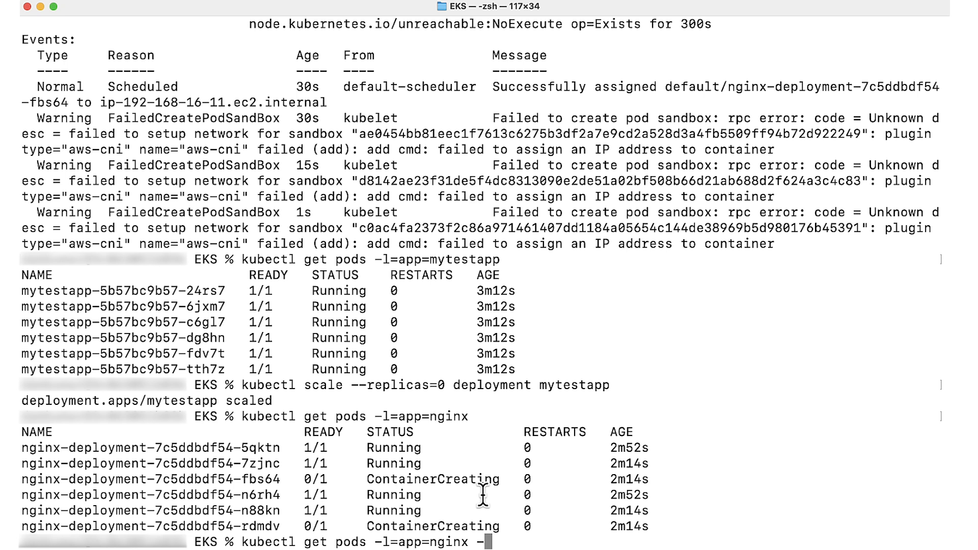
{"action": "type", "text": "-w"}
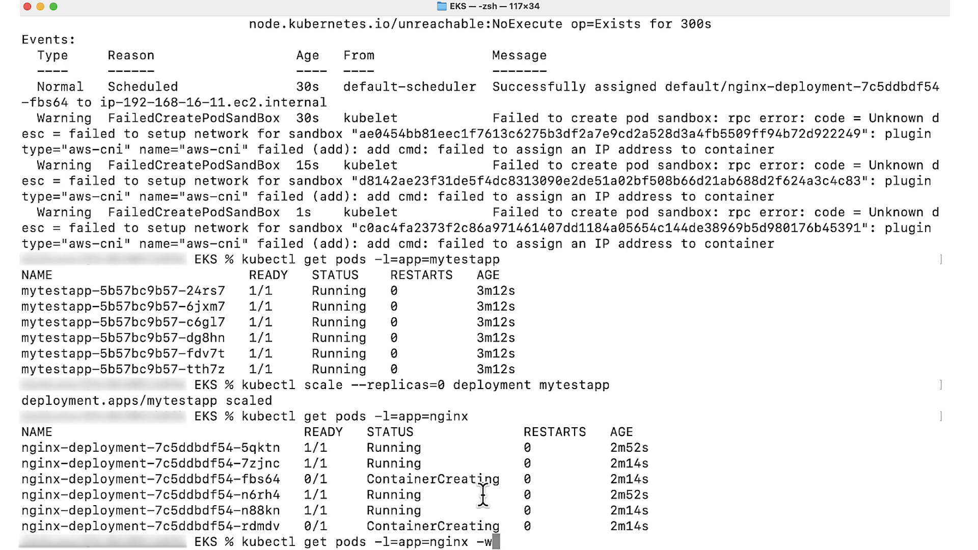
{"action": "key", "text": "Return"}
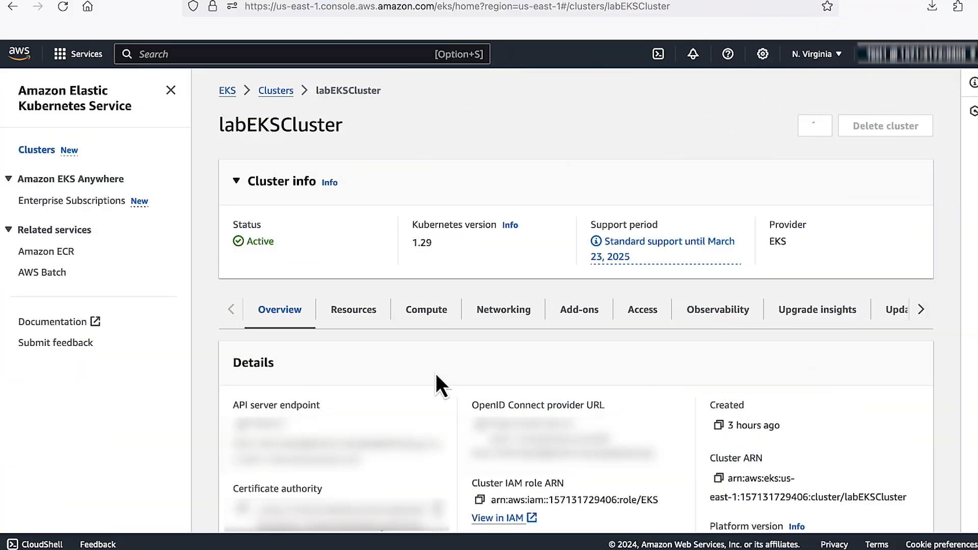
Step: Open the eksManagedNodeGroup-t3medium node group from labEKSCluster's Compute tab
{"action": "left_click", "coordinate": [426, 309]}
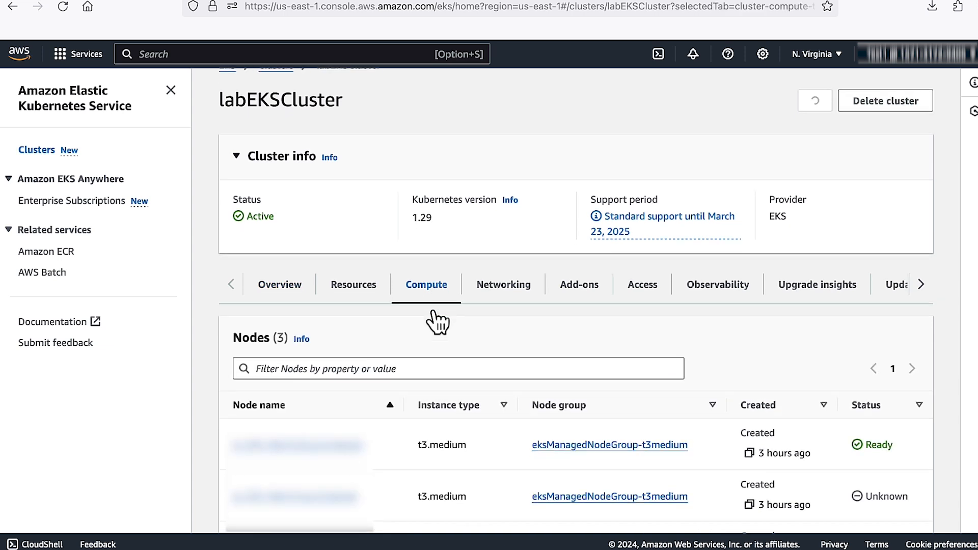
{"action": "left_click", "coordinate": [609, 445]}
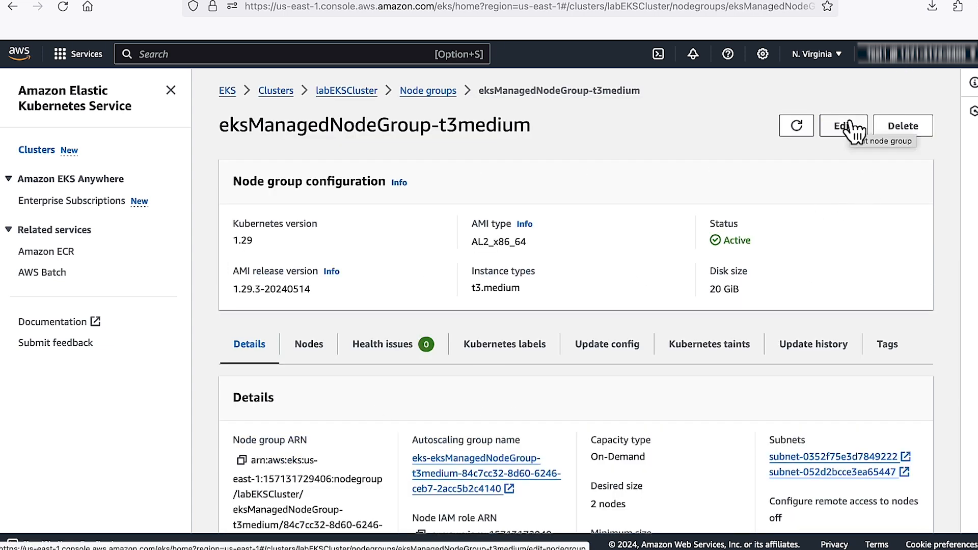
Step: Change the node group's desired size to 3 nodes and save the changes
{"action": "left_click", "coordinate": [842, 126]}
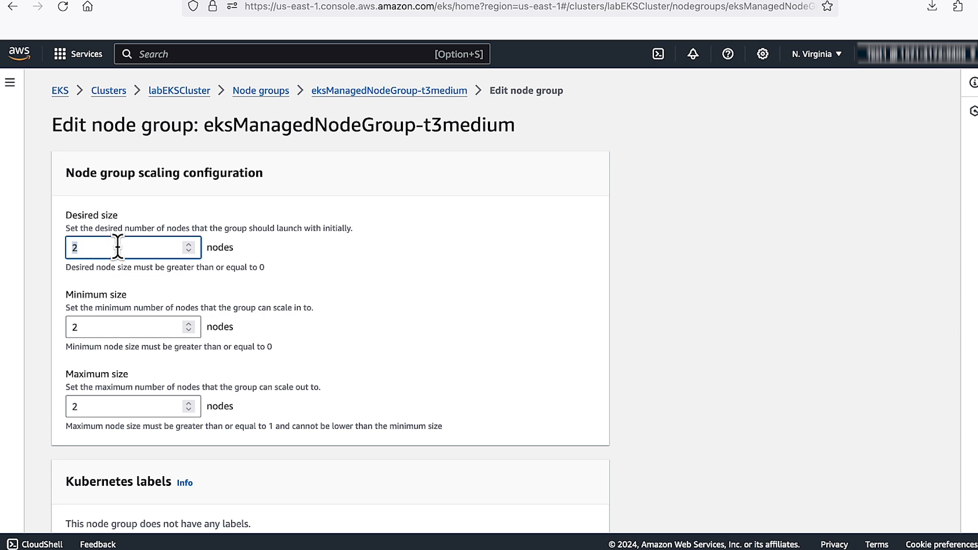
{"action": "type", "text": "3"}
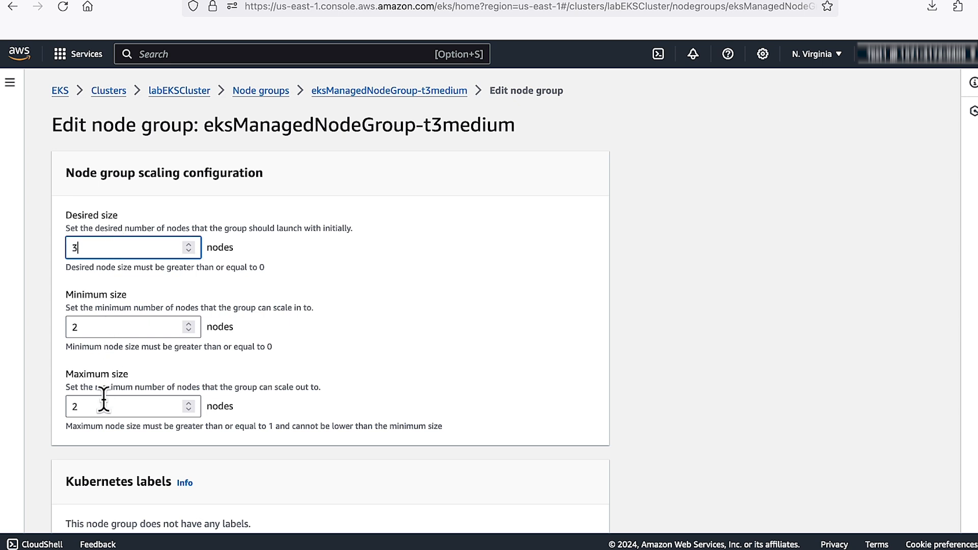
{"action": "scroll", "scroll_direction": "down", "scroll_amount": 3}
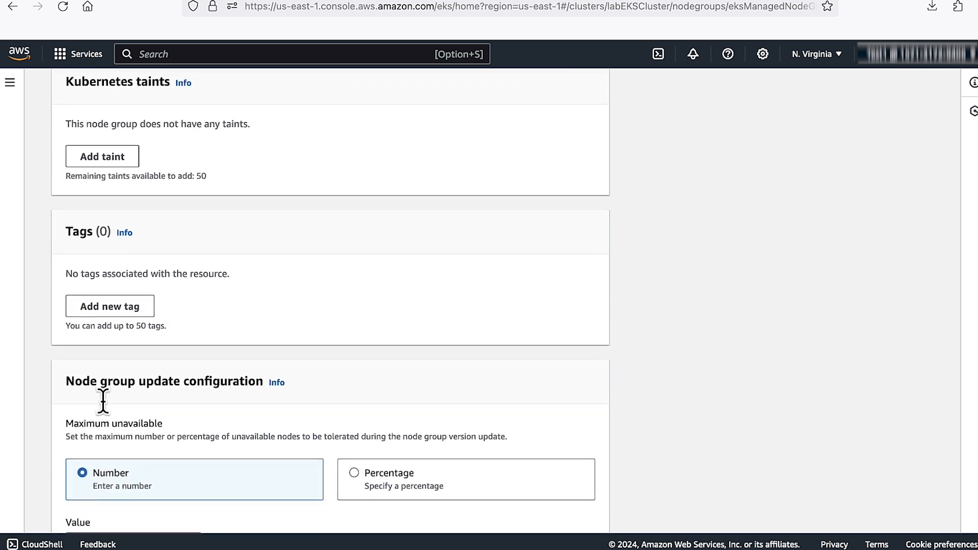
{"action": "scroll", "scroll_direction": "down", "scroll_amount": 3}
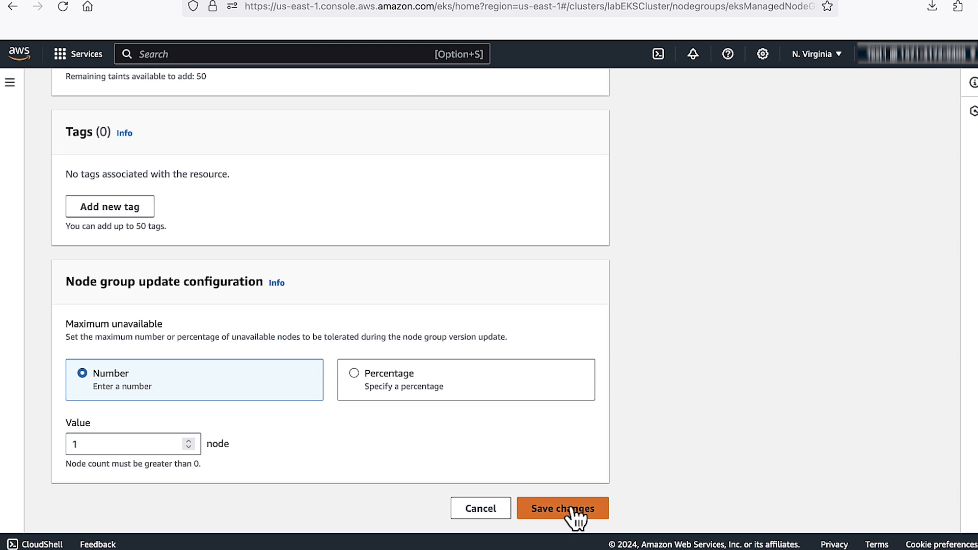
{"action": "left_click", "coordinate": [562, 508]}
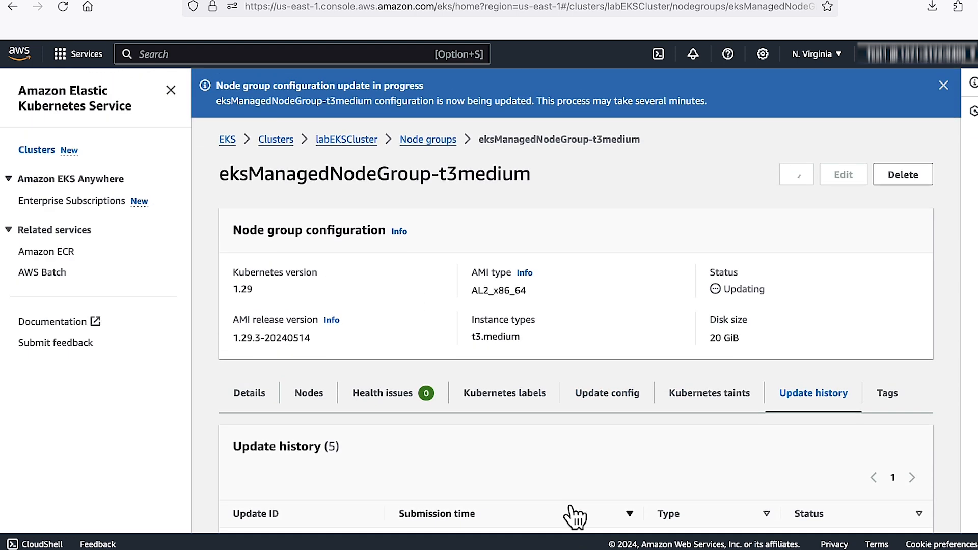